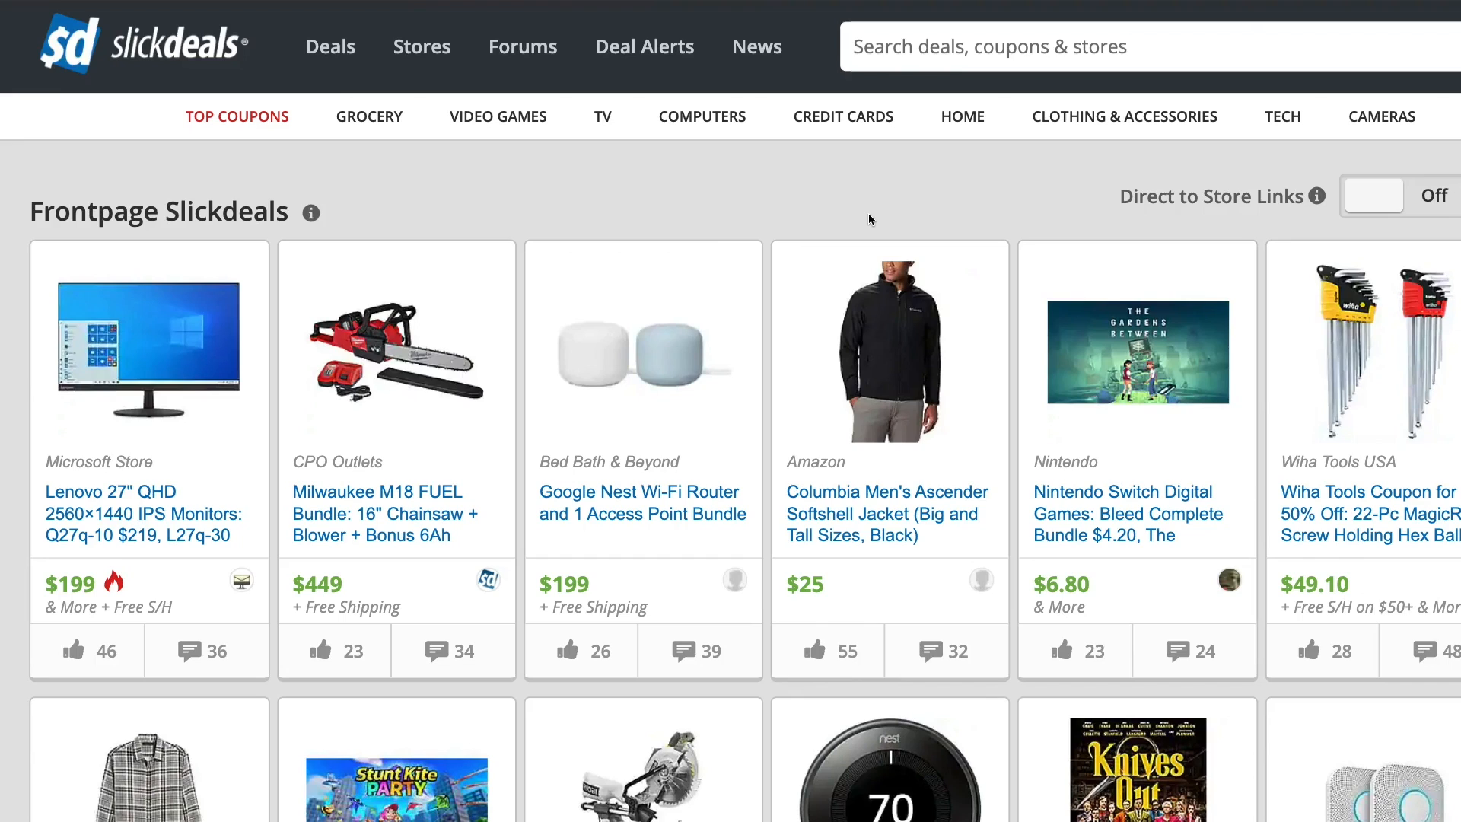
# Show the Deal Alerts dropdown from the top navigation bar
pyautogui.click(643, 47)
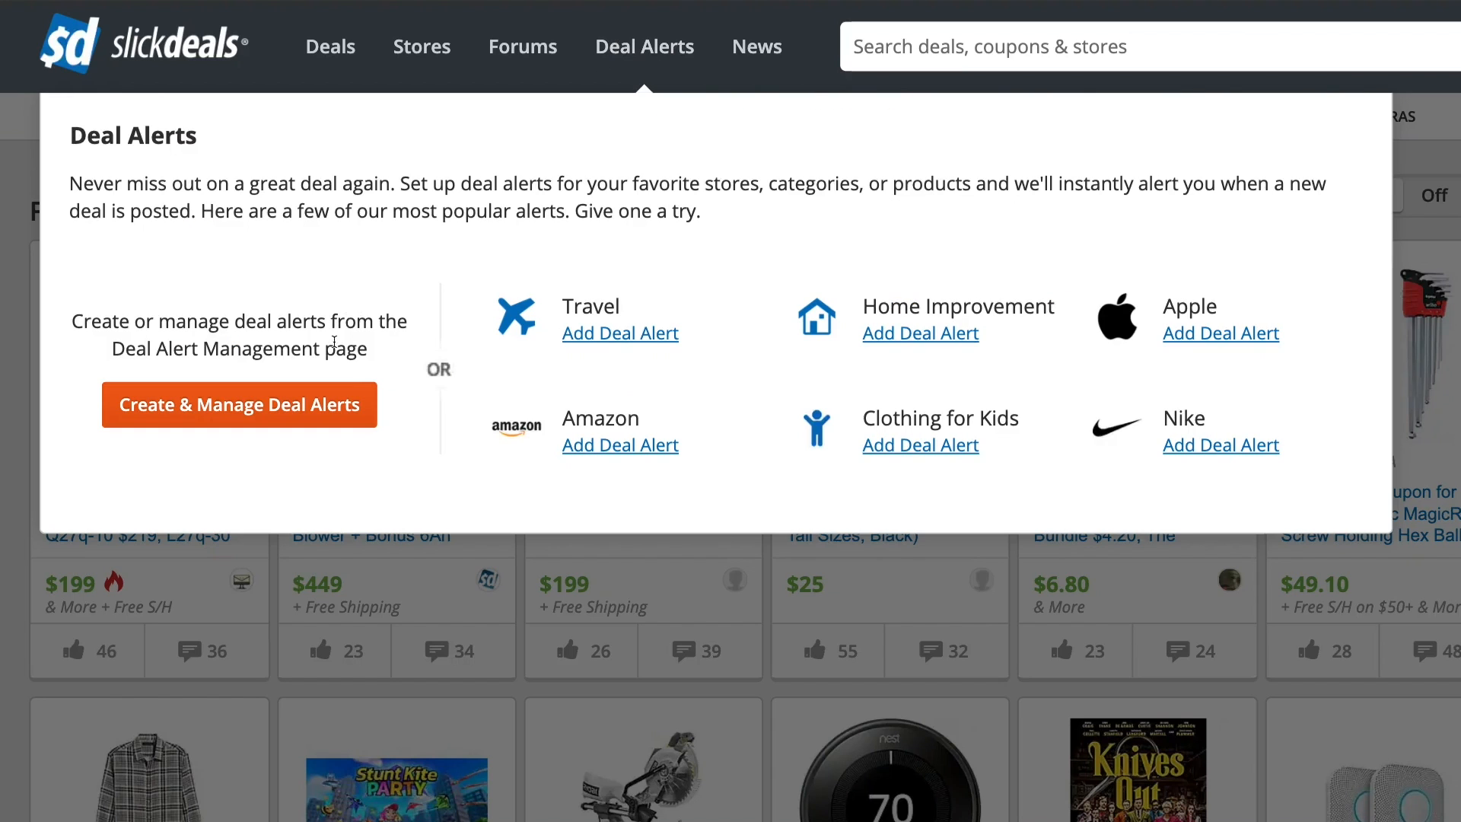
pyautogui.moveTo(323, 398)
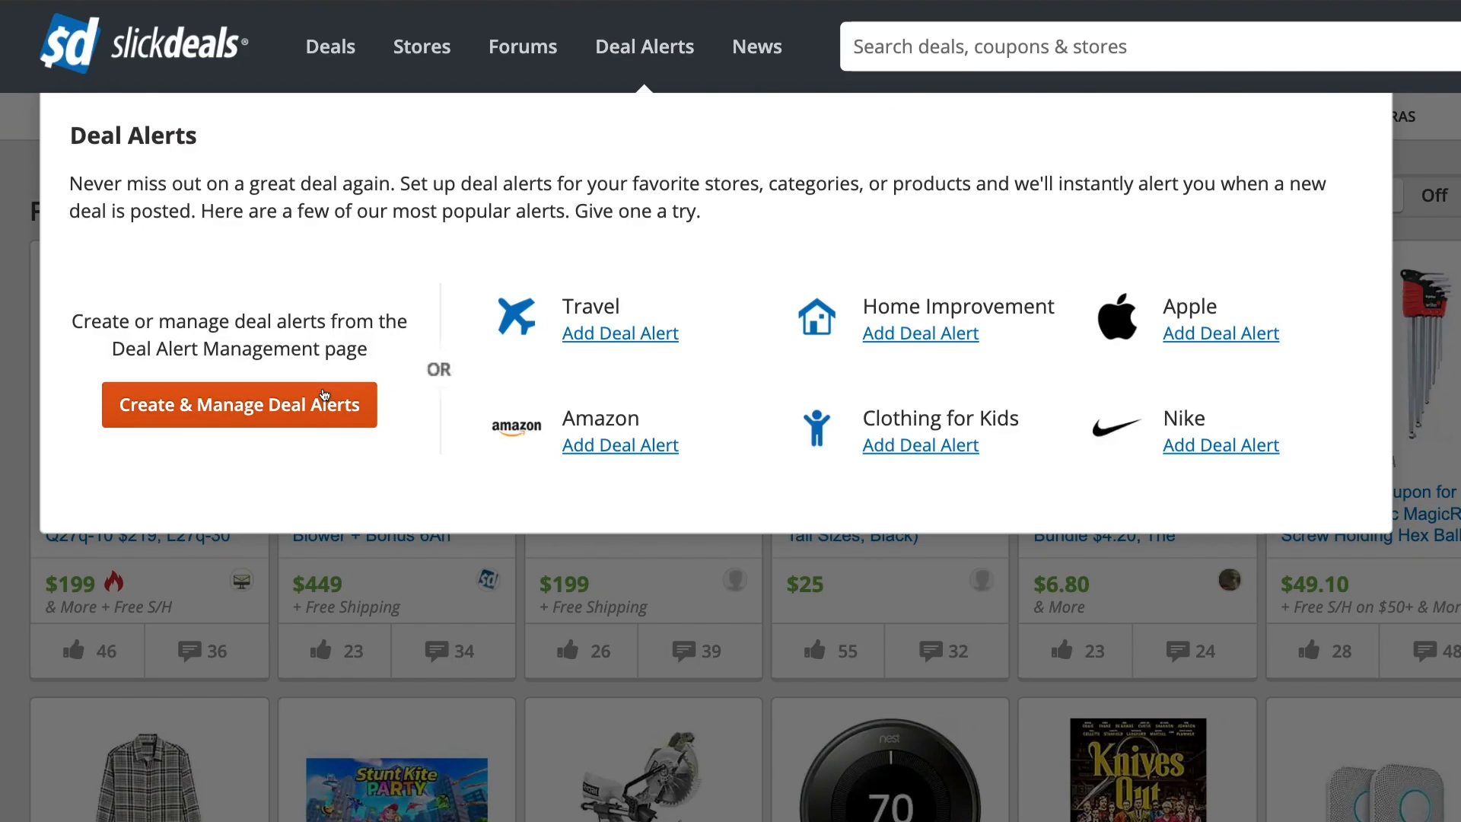
# Go to Create & Manage Deal Alerts and review the existing Apple AirPods alert
pyautogui.click(239, 405)
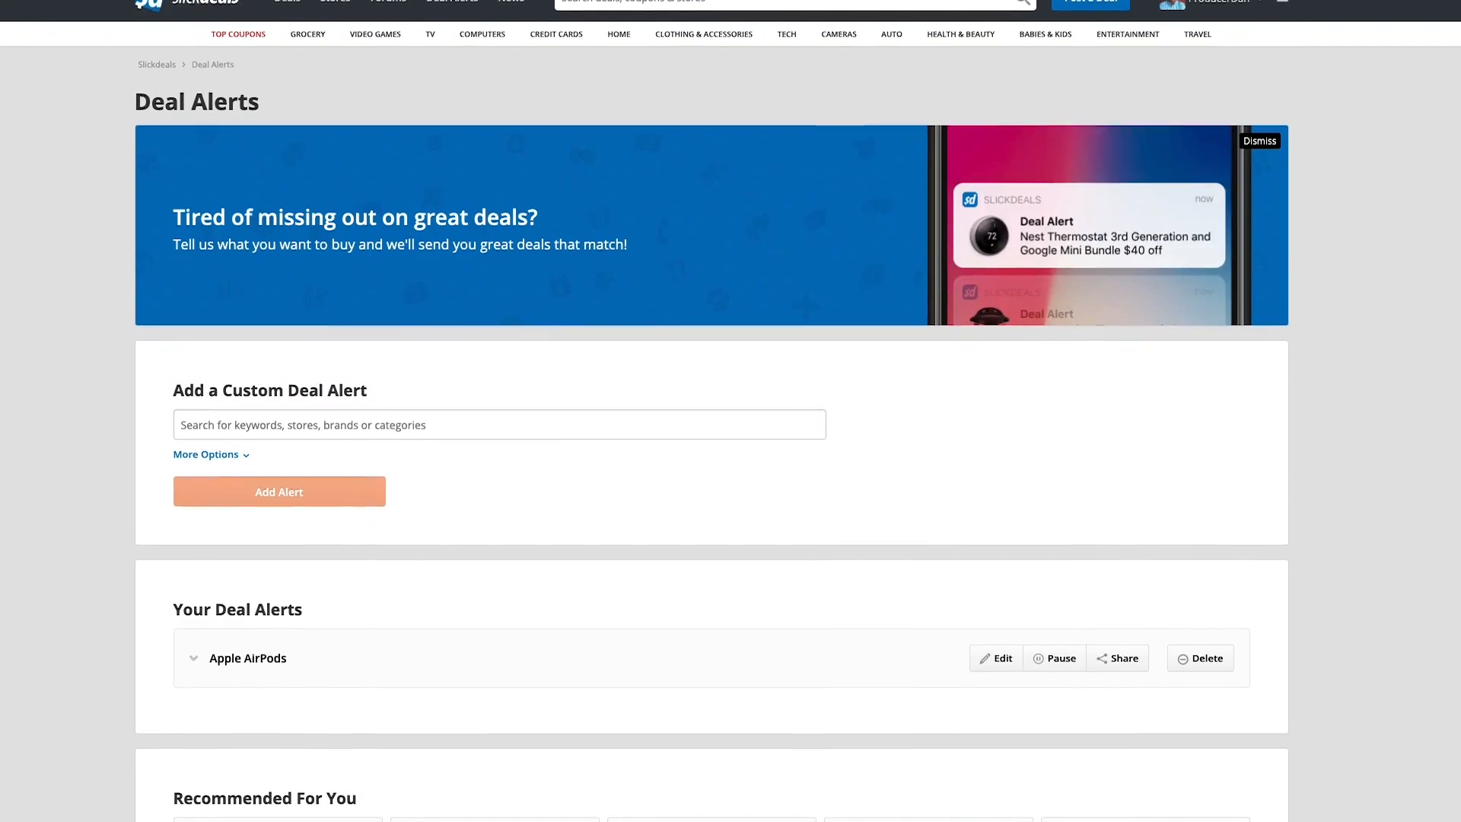
pyautogui.scroll(-3)
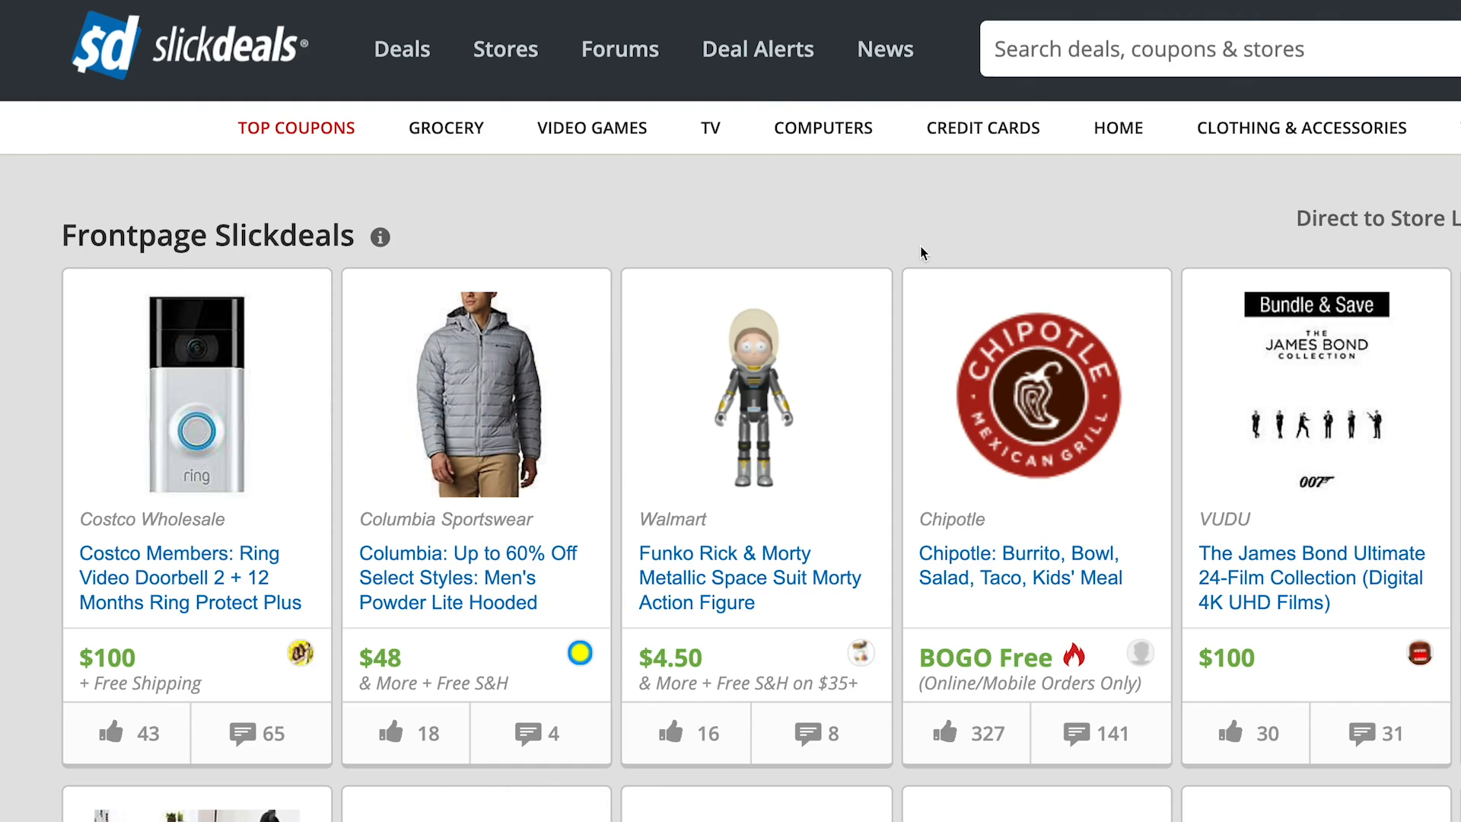
# Reopen the Deal Alerts dropdown from the front page
pyautogui.click(758, 49)
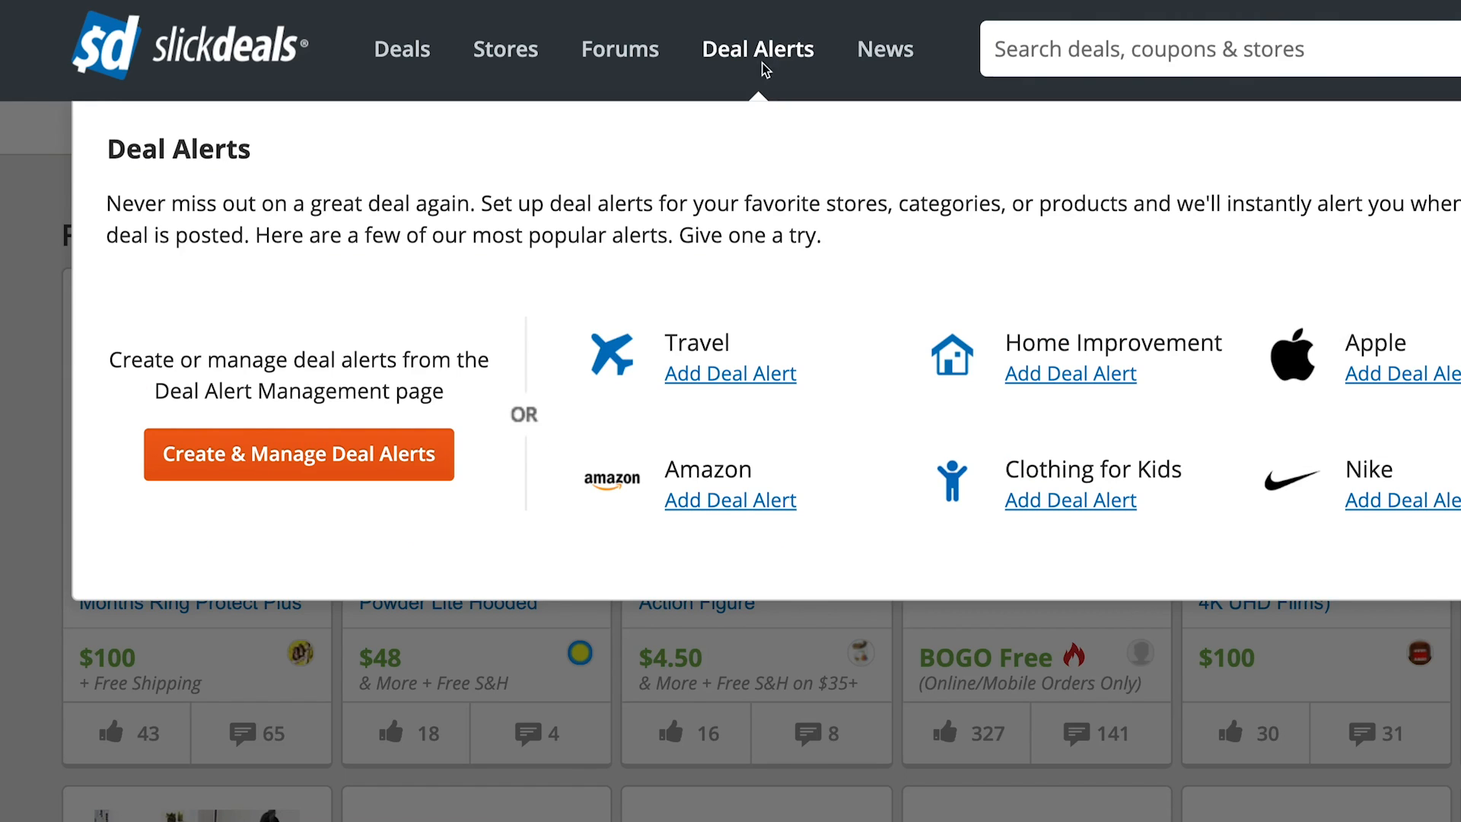
pyautogui.moveTo(400, 452)
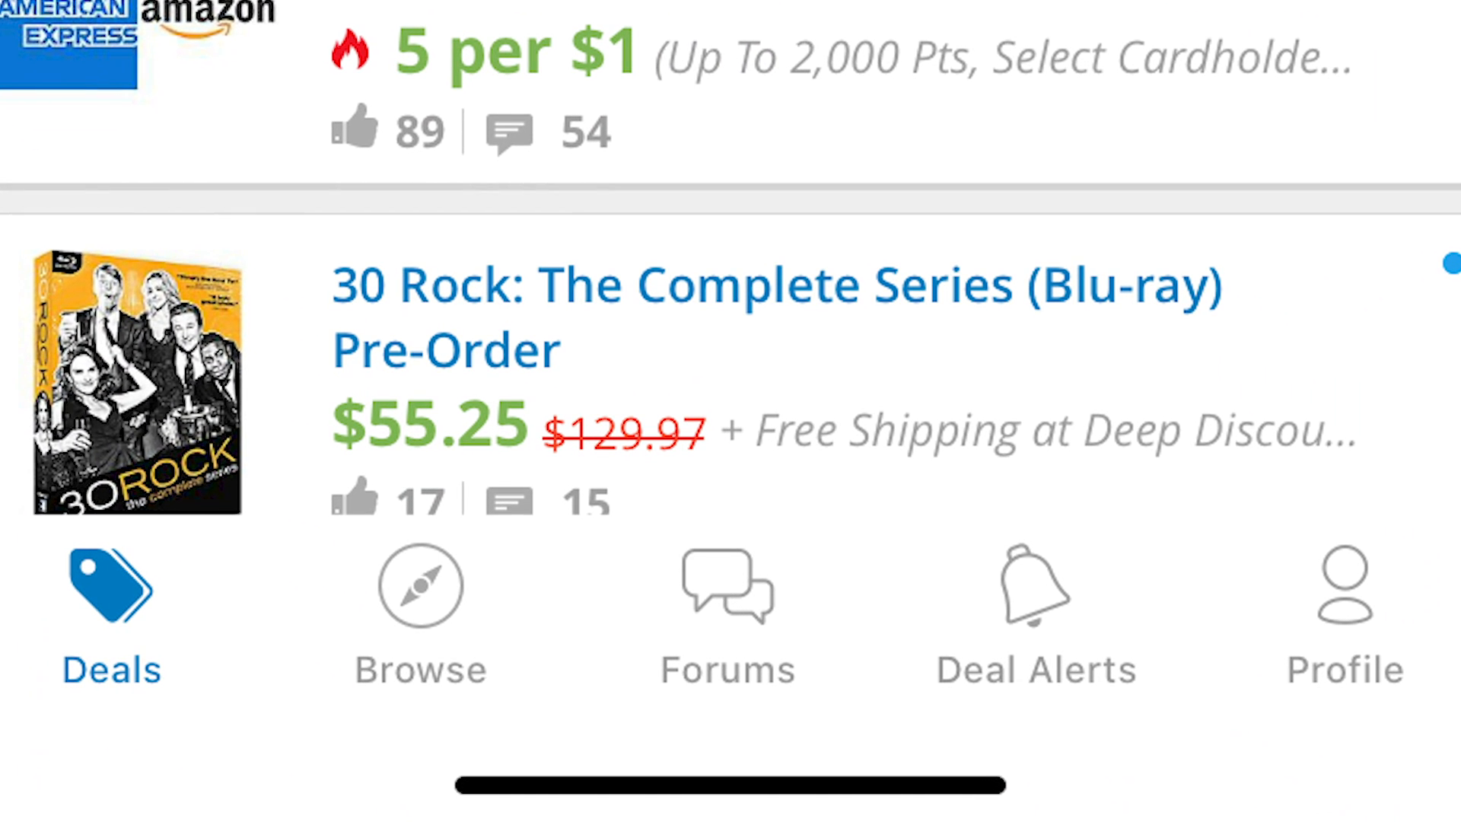
# Search 'Nintendo Switch' and add the Video Games > Nintendo Switch category to the alert
pyautogui.click(1035, 615)
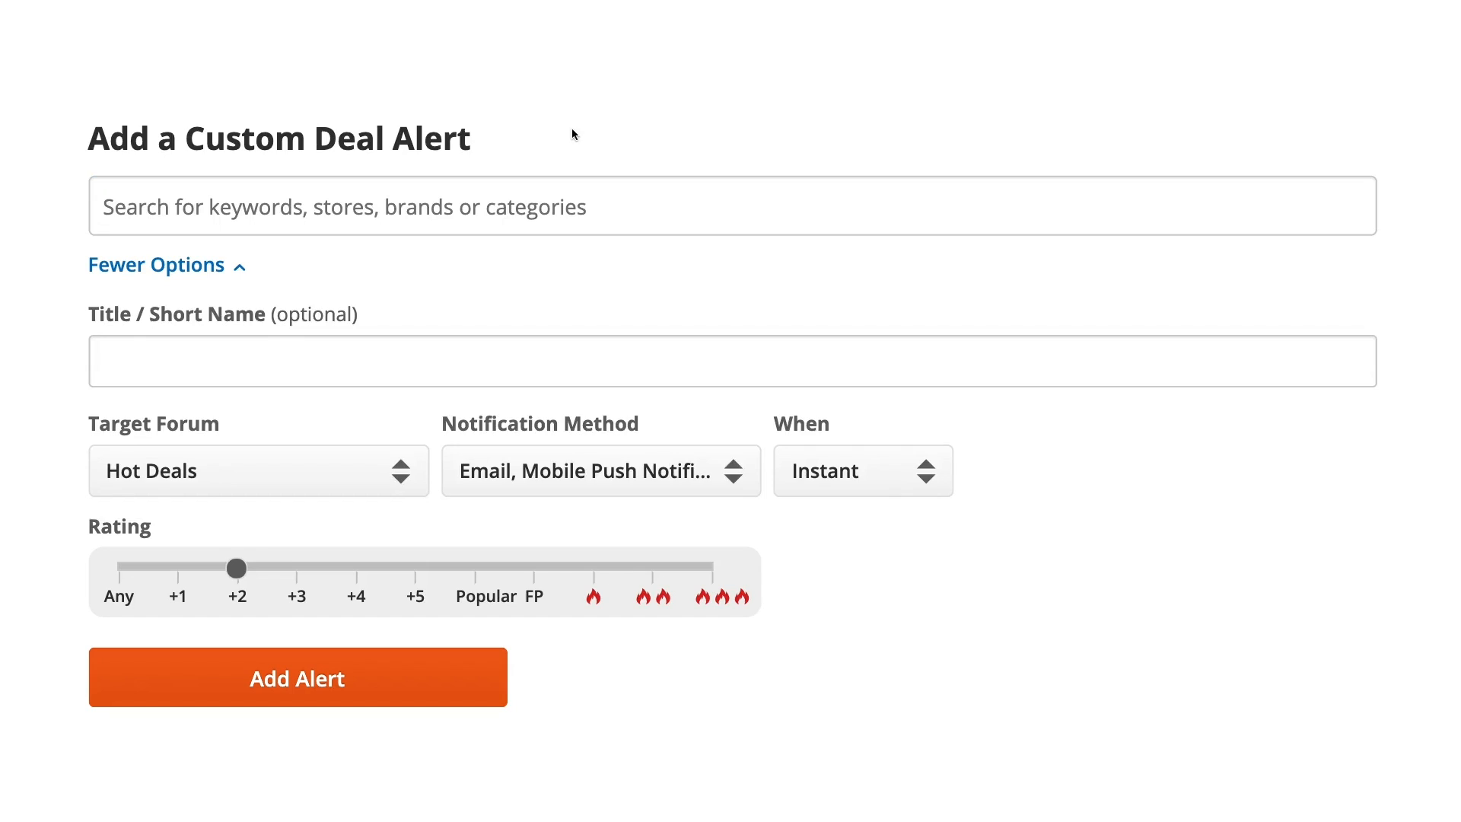
pyautogui.write('N')
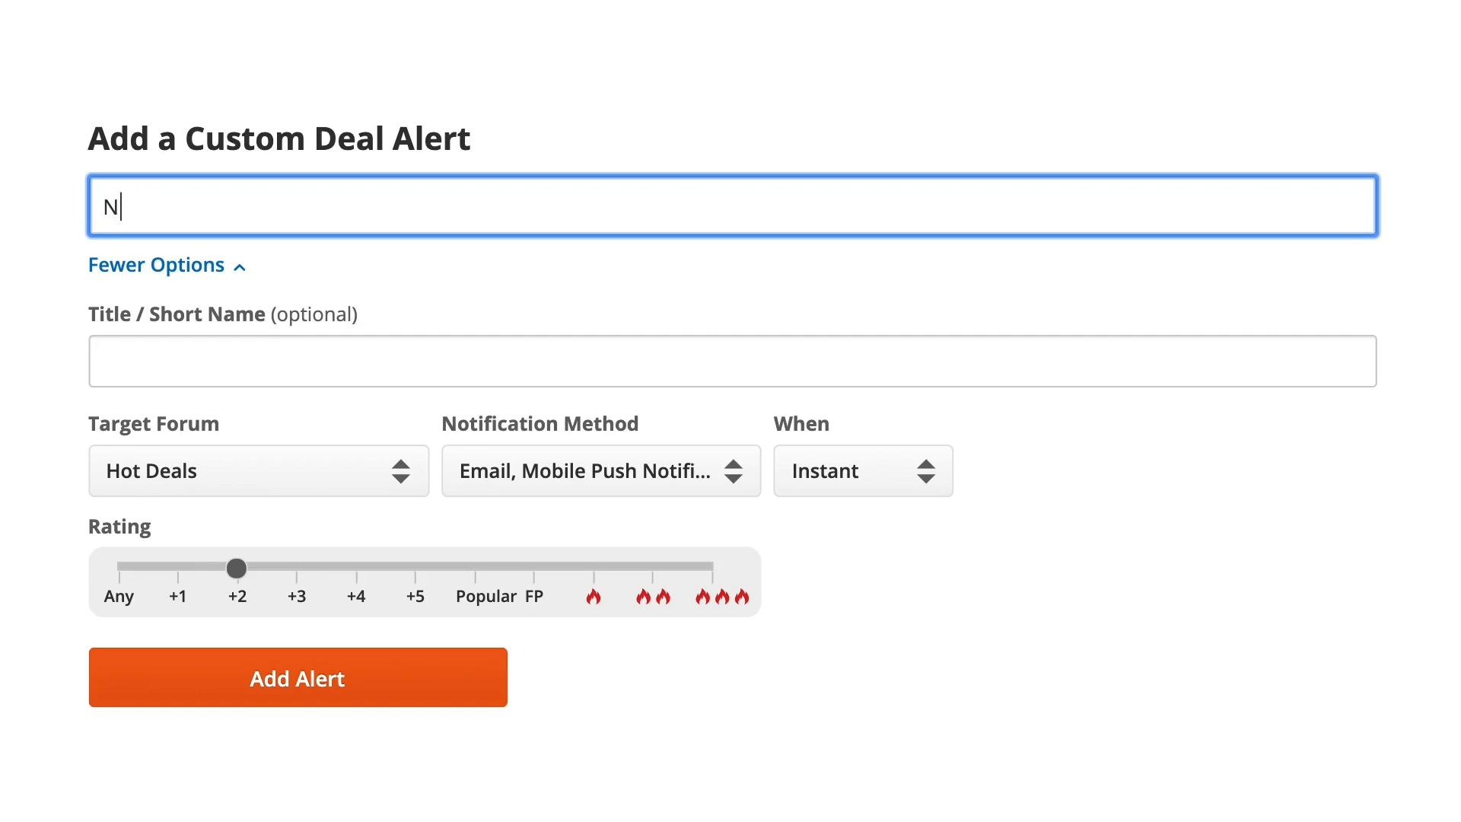
pyautogui.write('intendo')
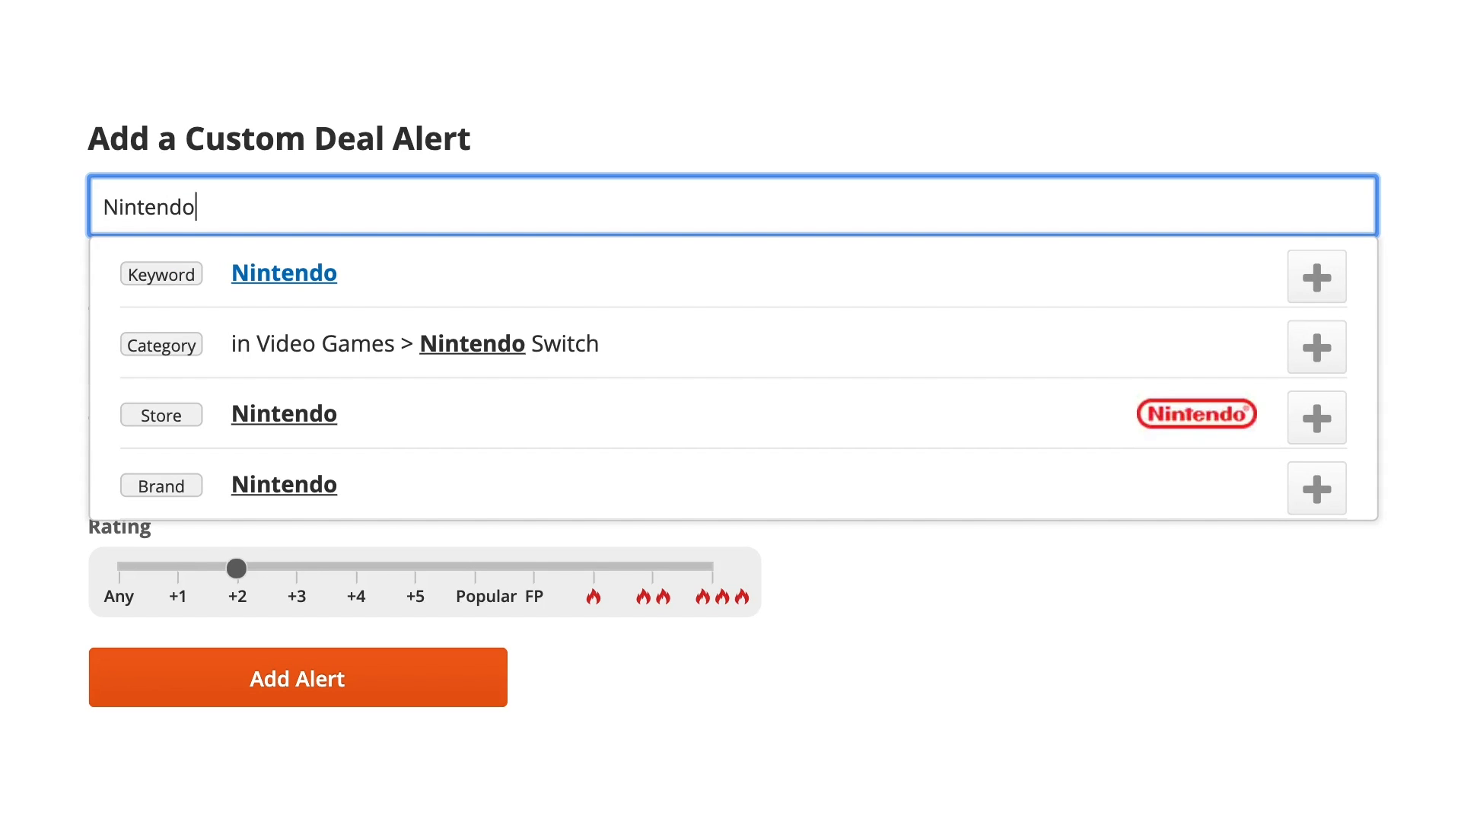
pyautogui.write('Switc')
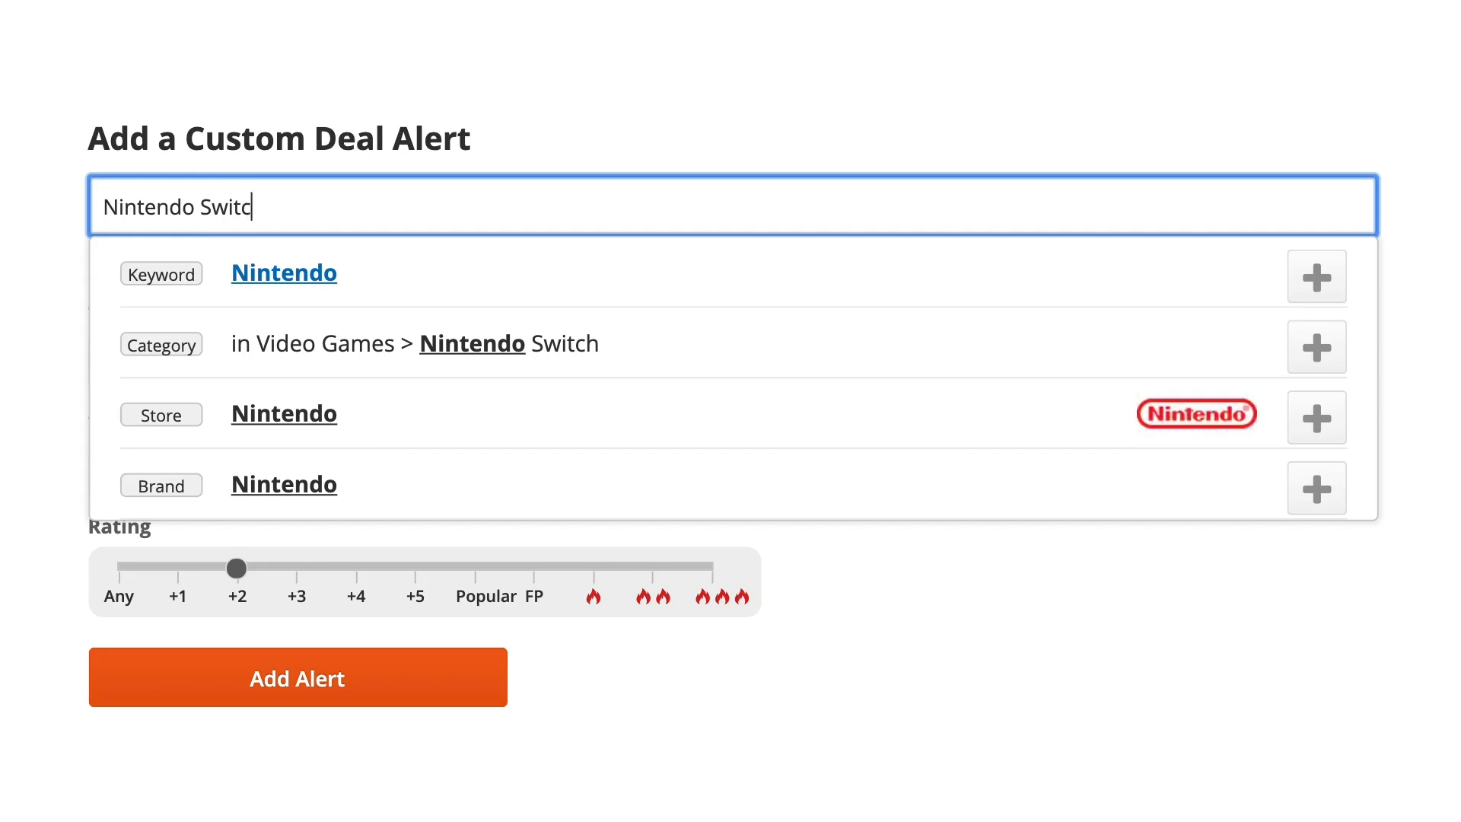
pyautogui.write('h')
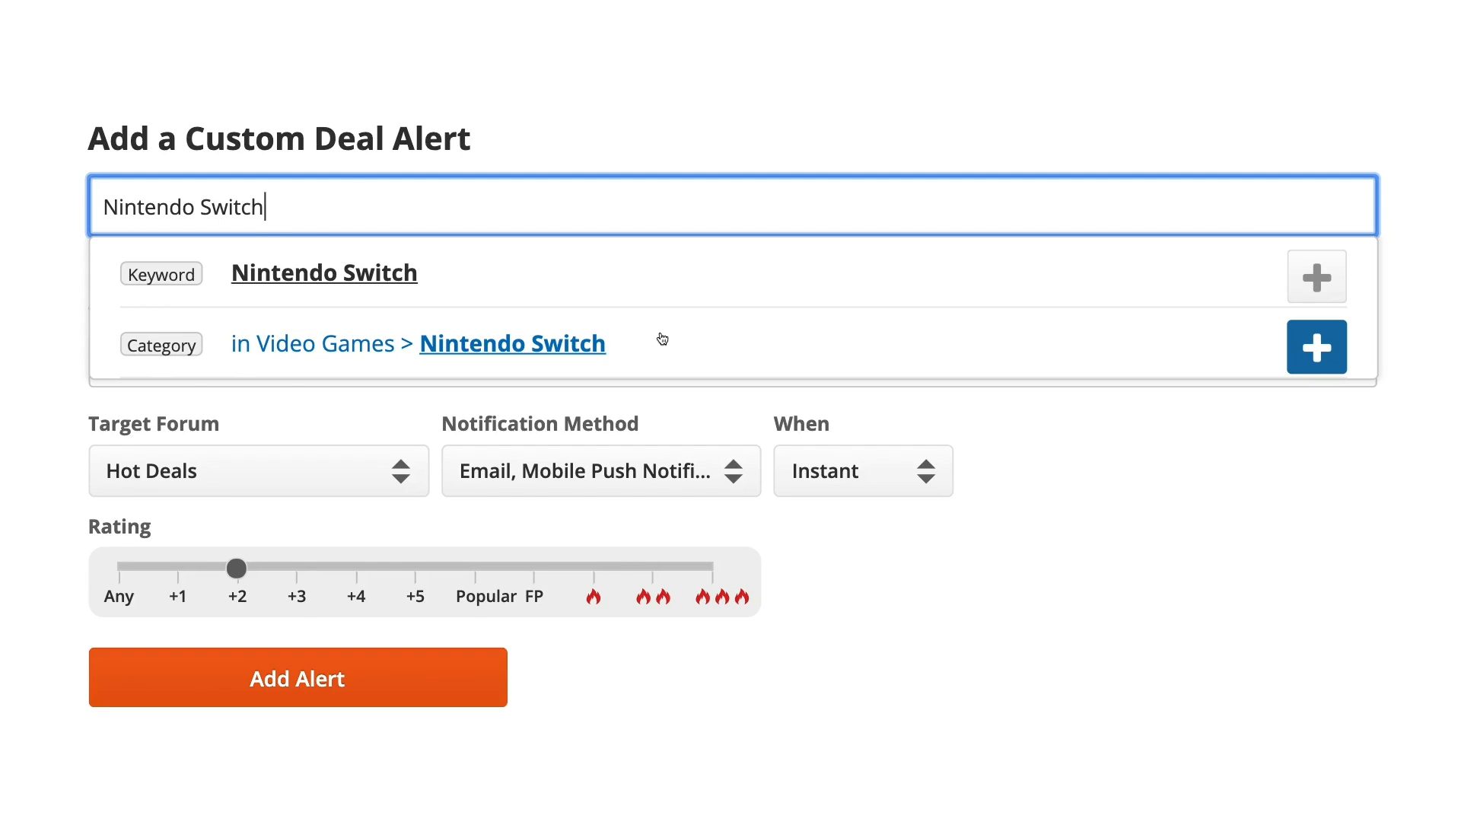
pyautogui.click(1315, 347)
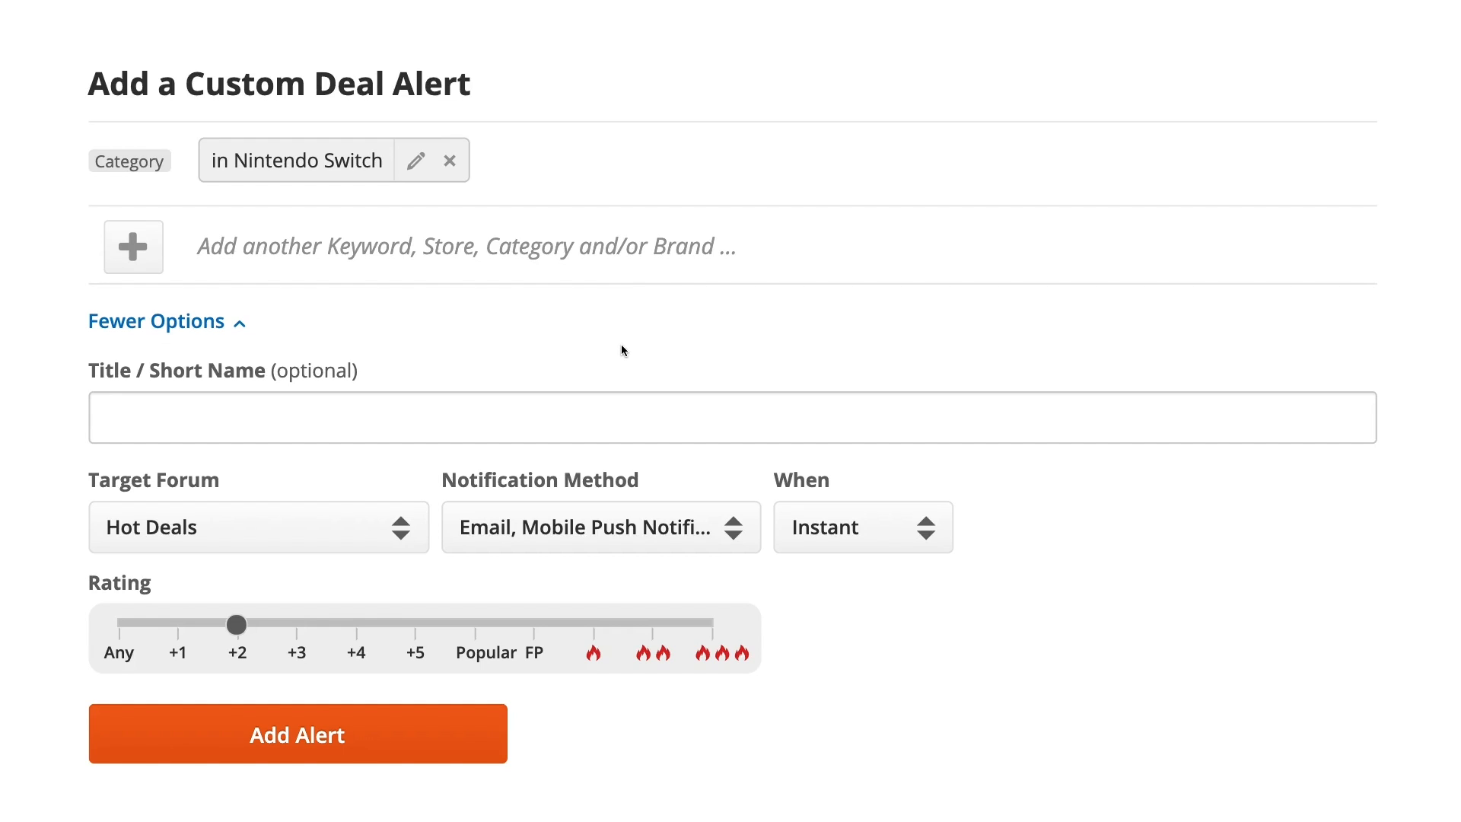
pyautogui.moveTo(134, 246)
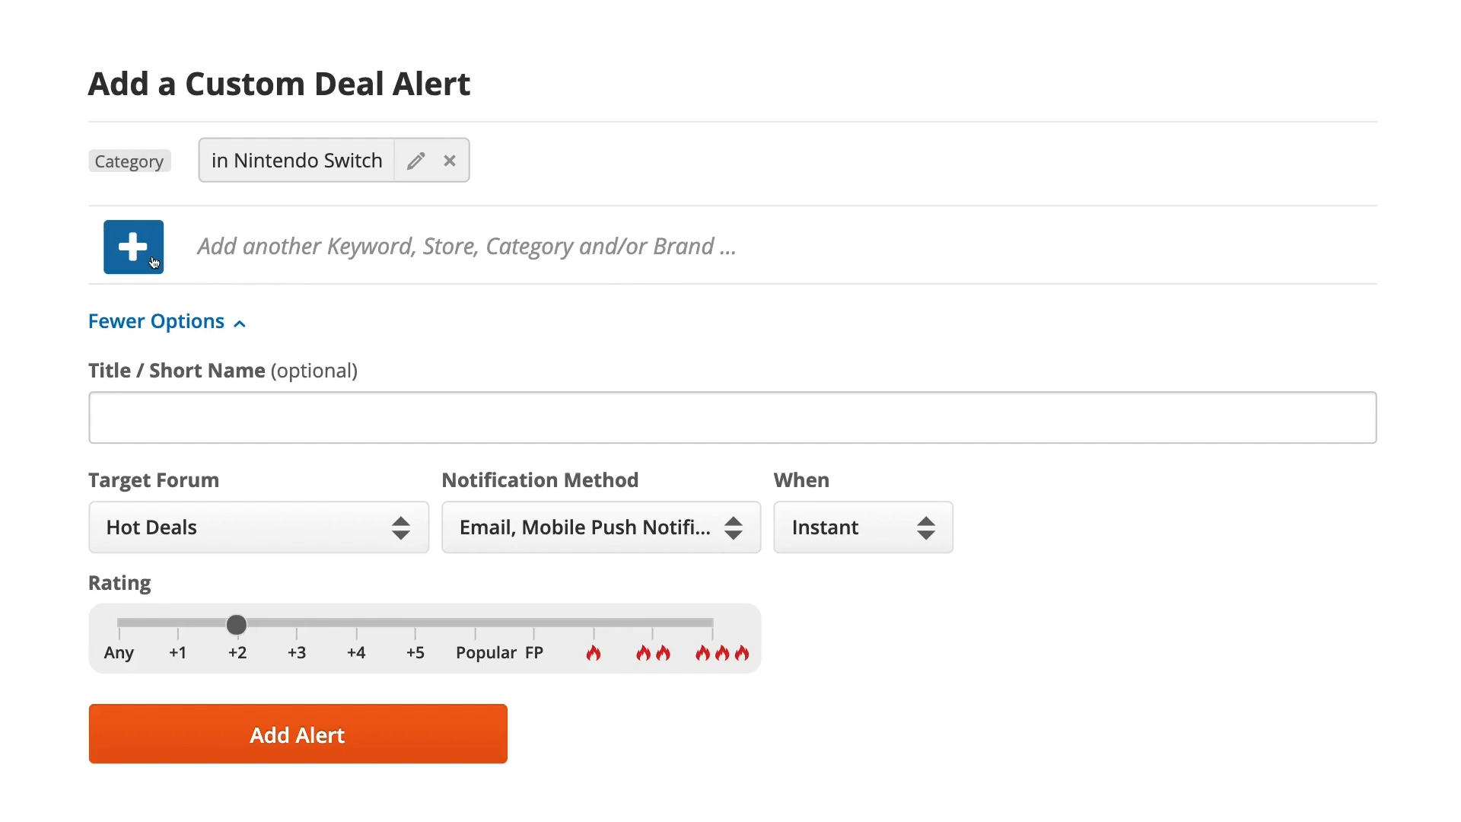
# Add a second criterion 'Best buy' and attach the Best Buy store filter
pyautogui.click(132, 247)
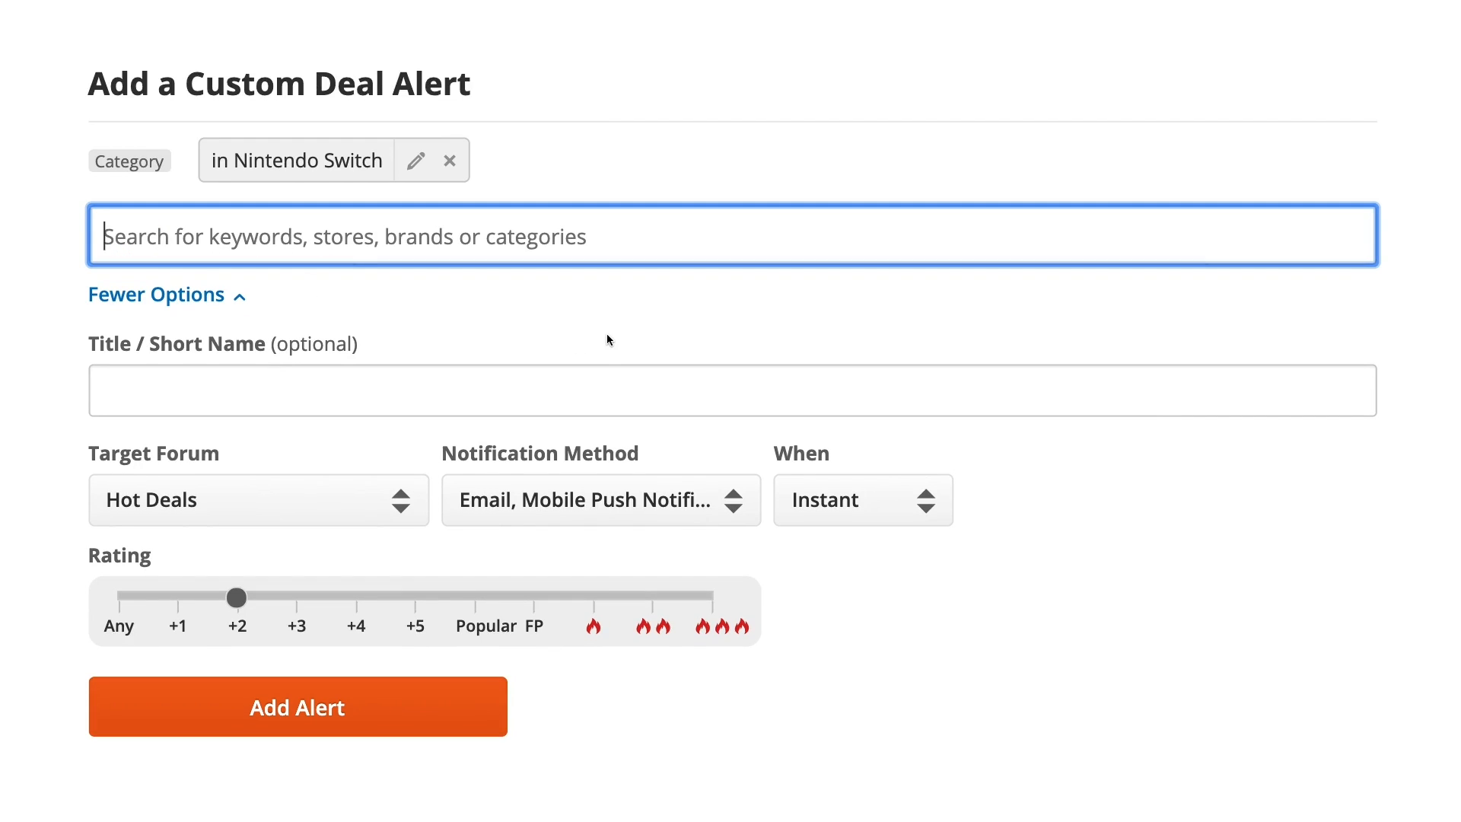
pyautogui.write('Best buy')
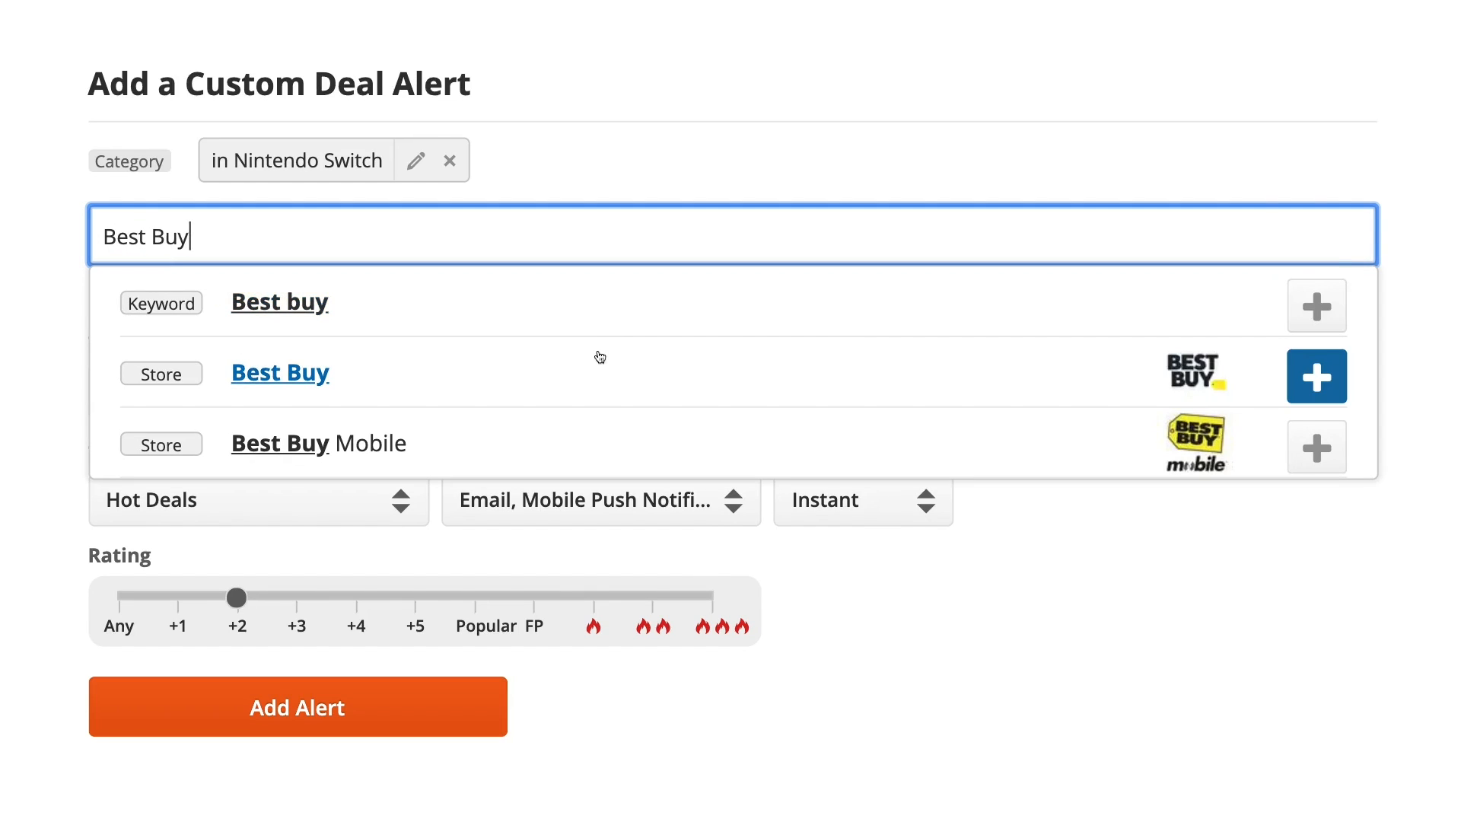
pyautogui.click(1315, 376)
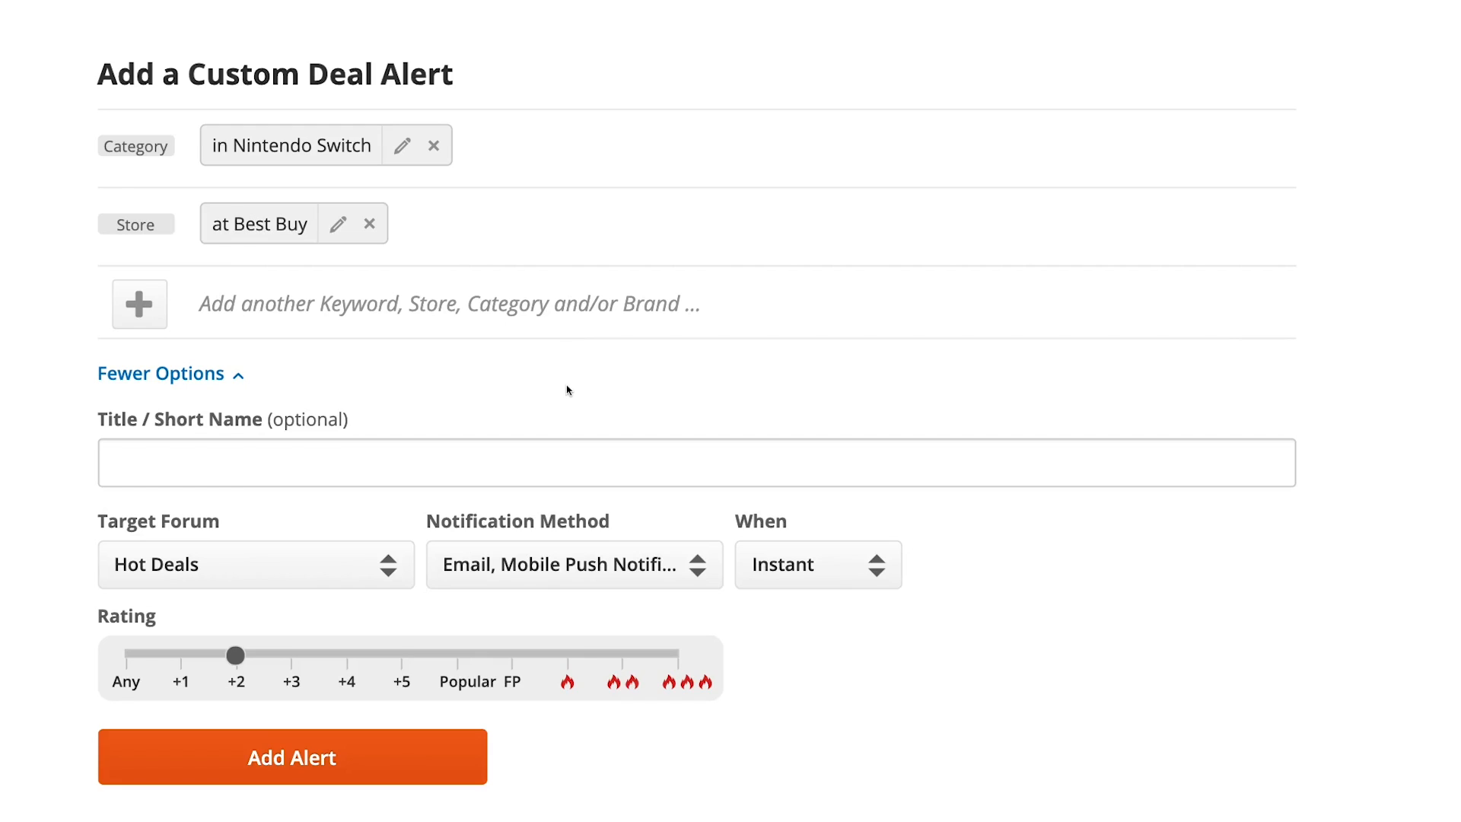
pyautogui.moveTo(270, 655)
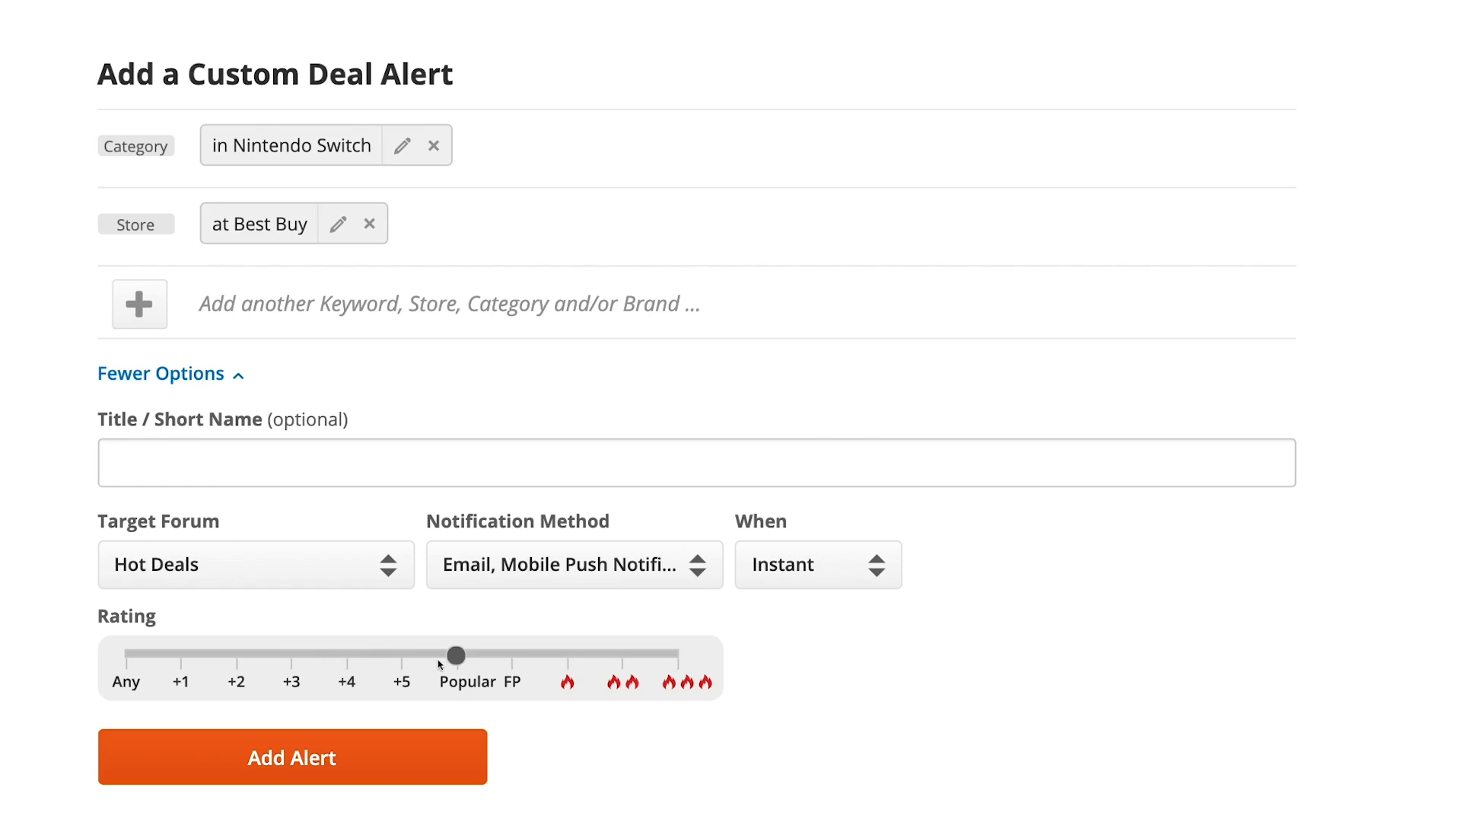
pyautogui.moveTo(475, 662)
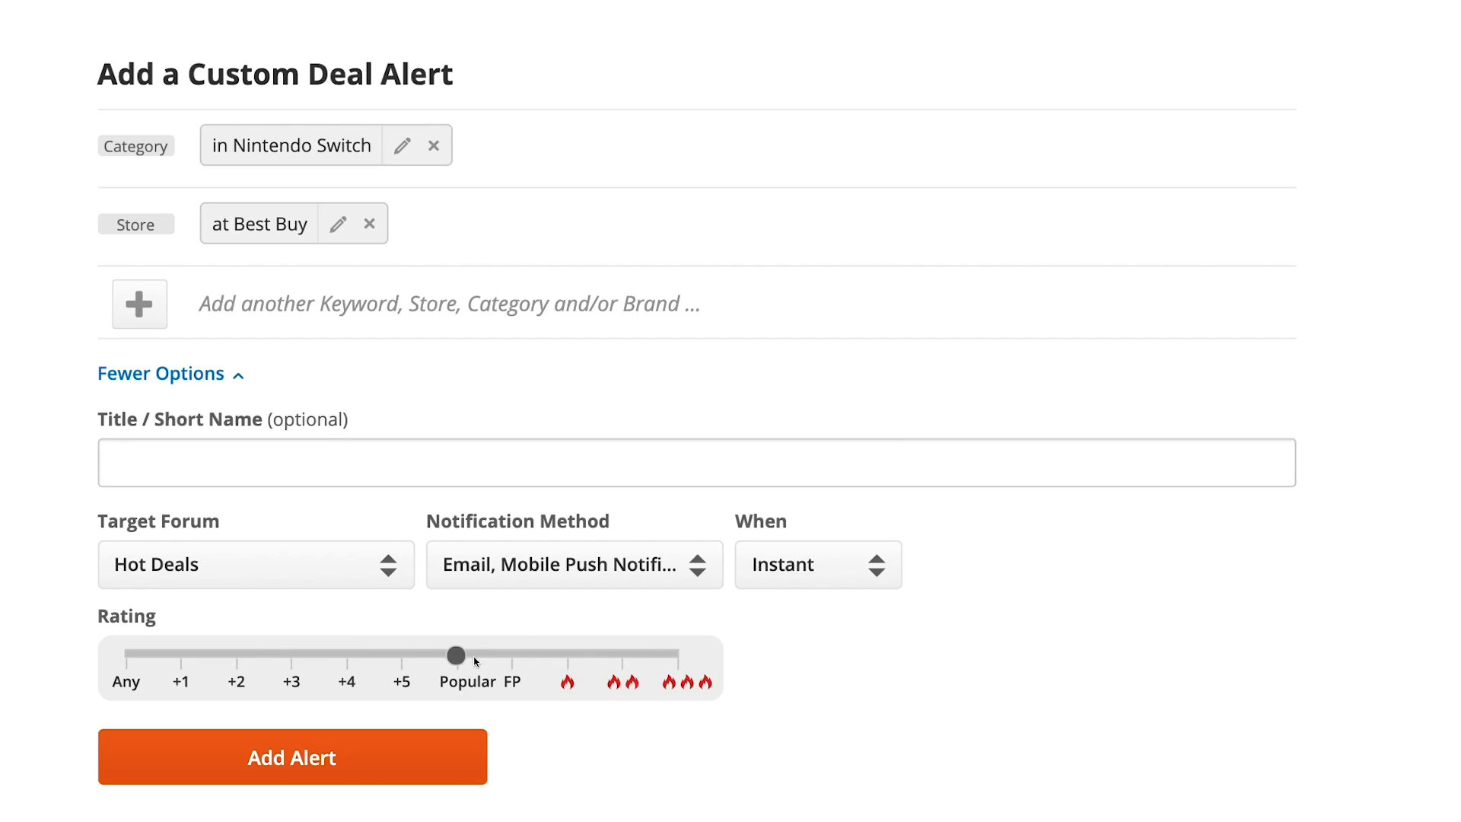
pyautogui.moveTo(763, 650)
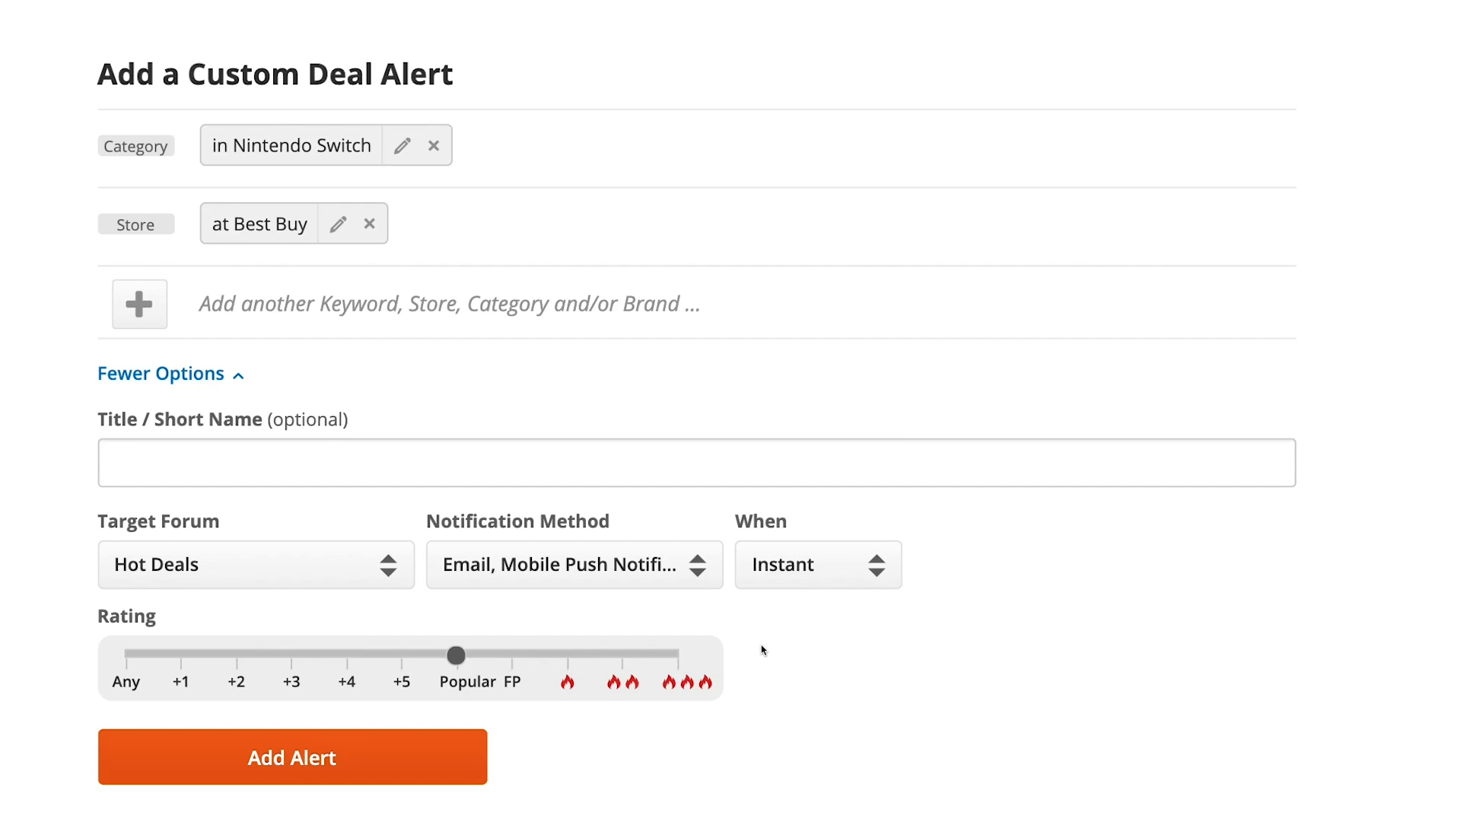